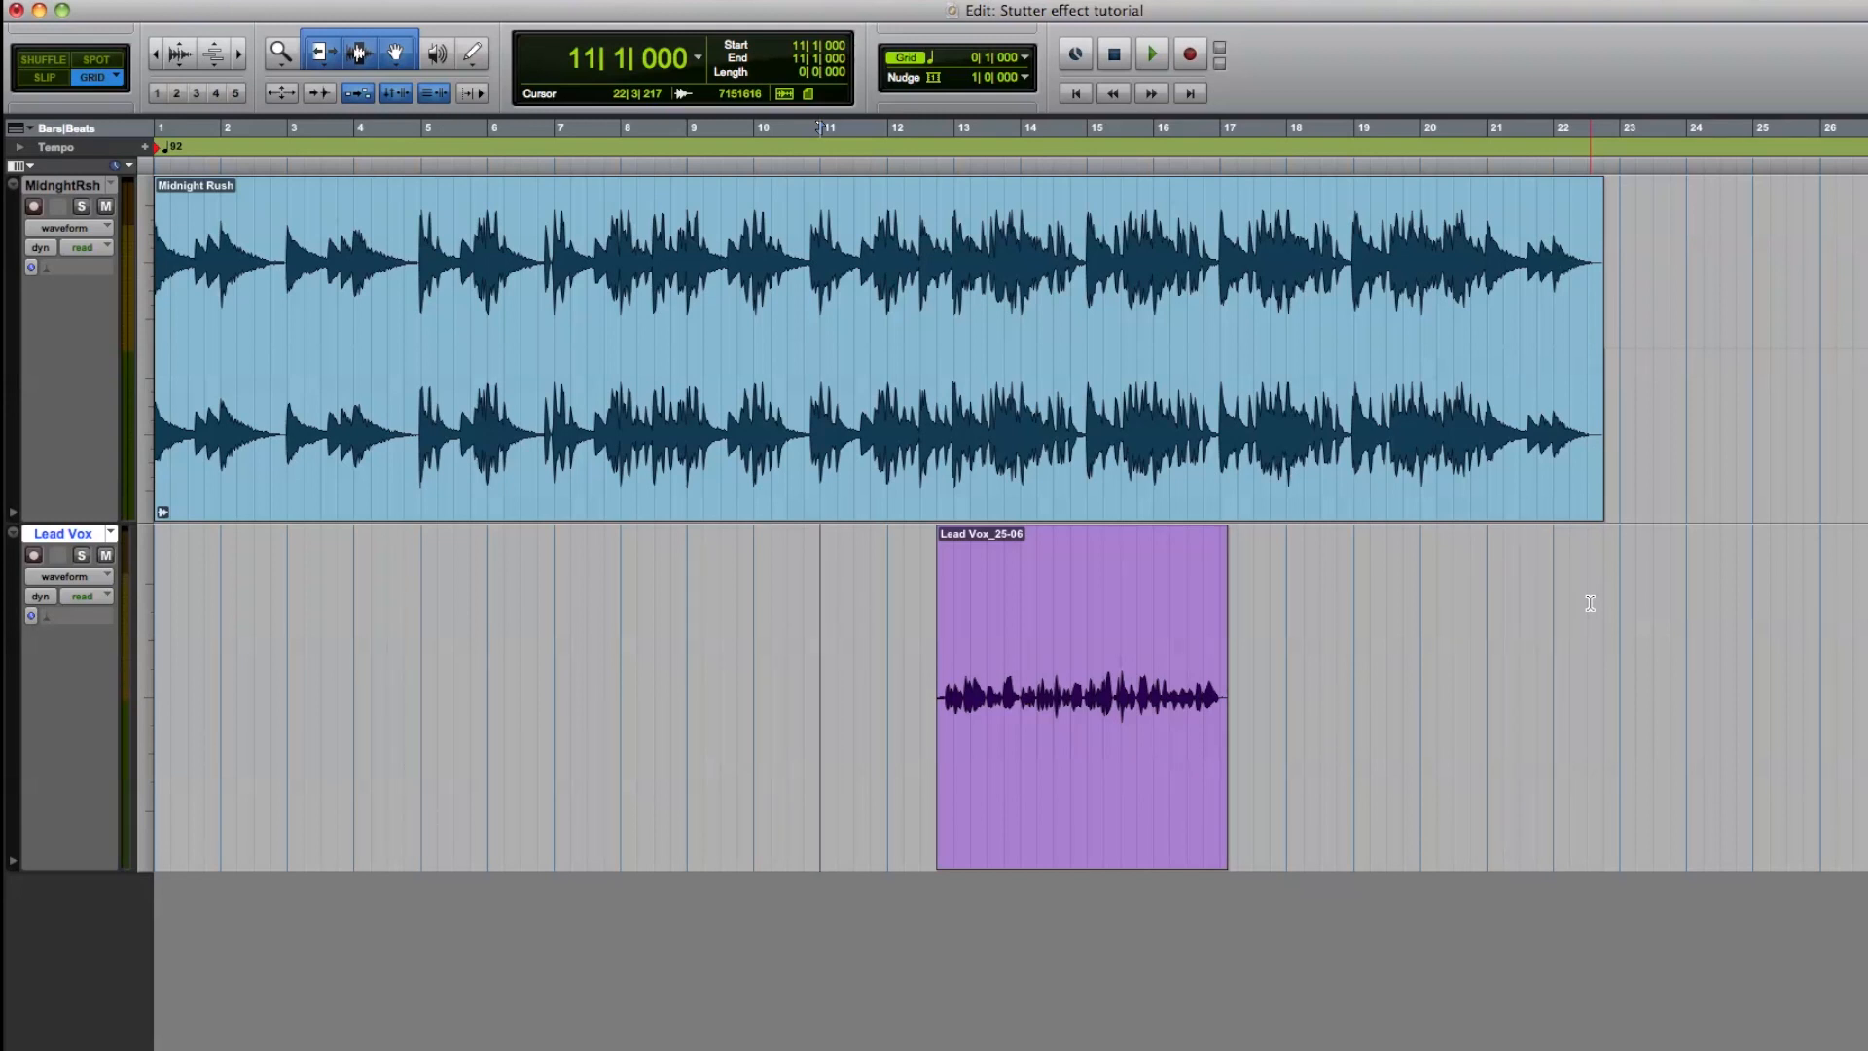
Play the song through once, then stop playback.
click(1150, 55)
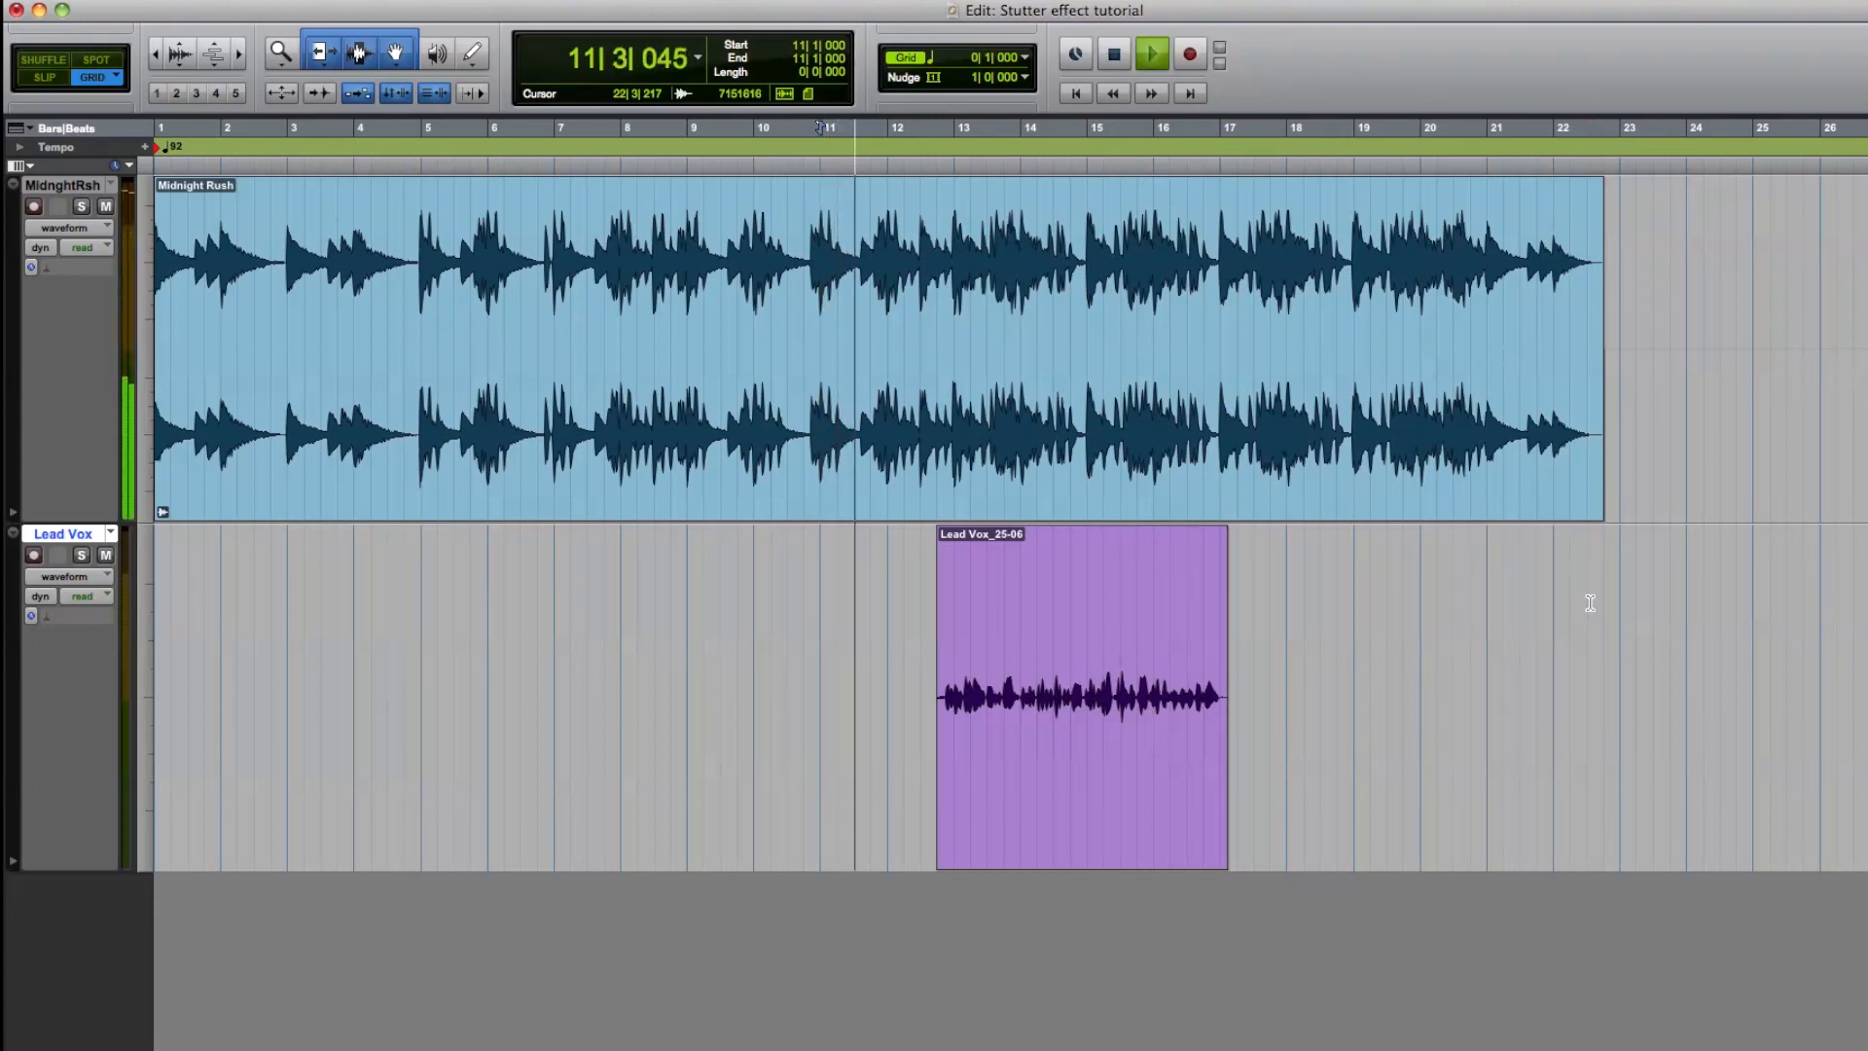
click(1150, 54)
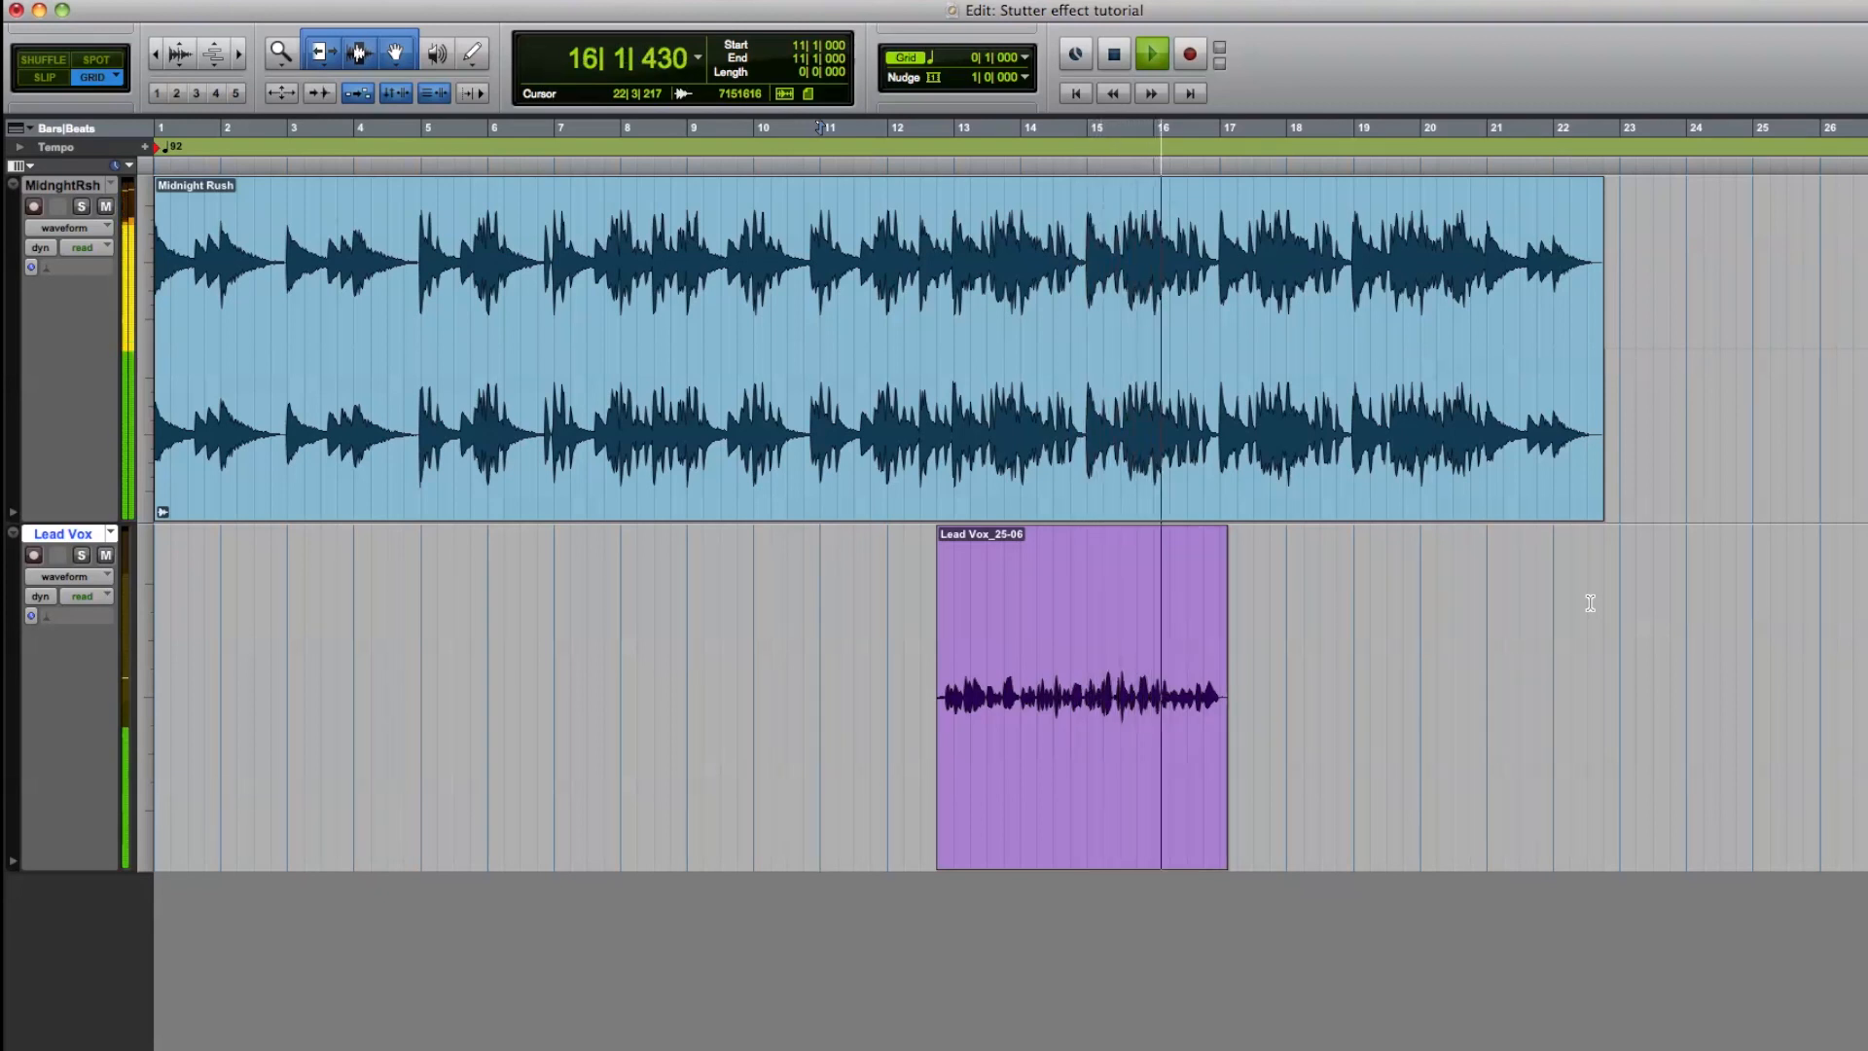
click(1150, 54)
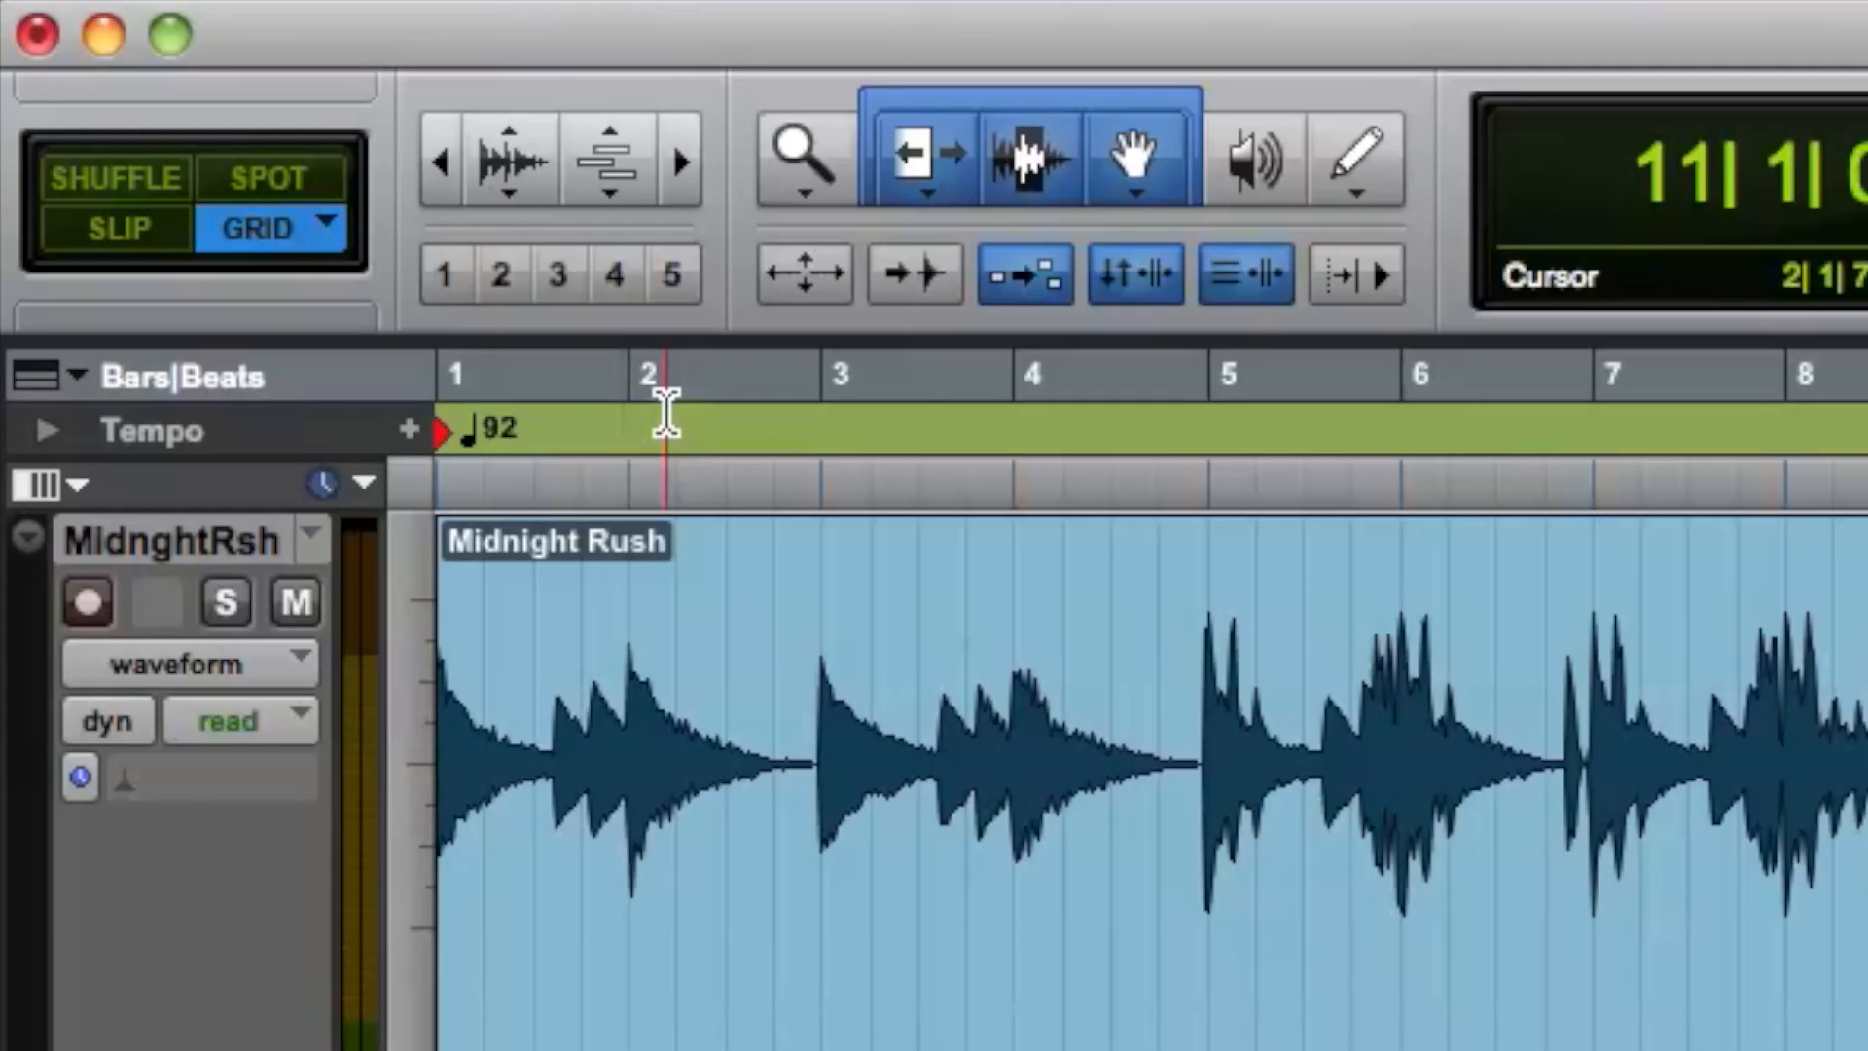
Set the grid to 120 ticks and zoom to the Lead Vox start at 12|3|240.
click(498, 372)
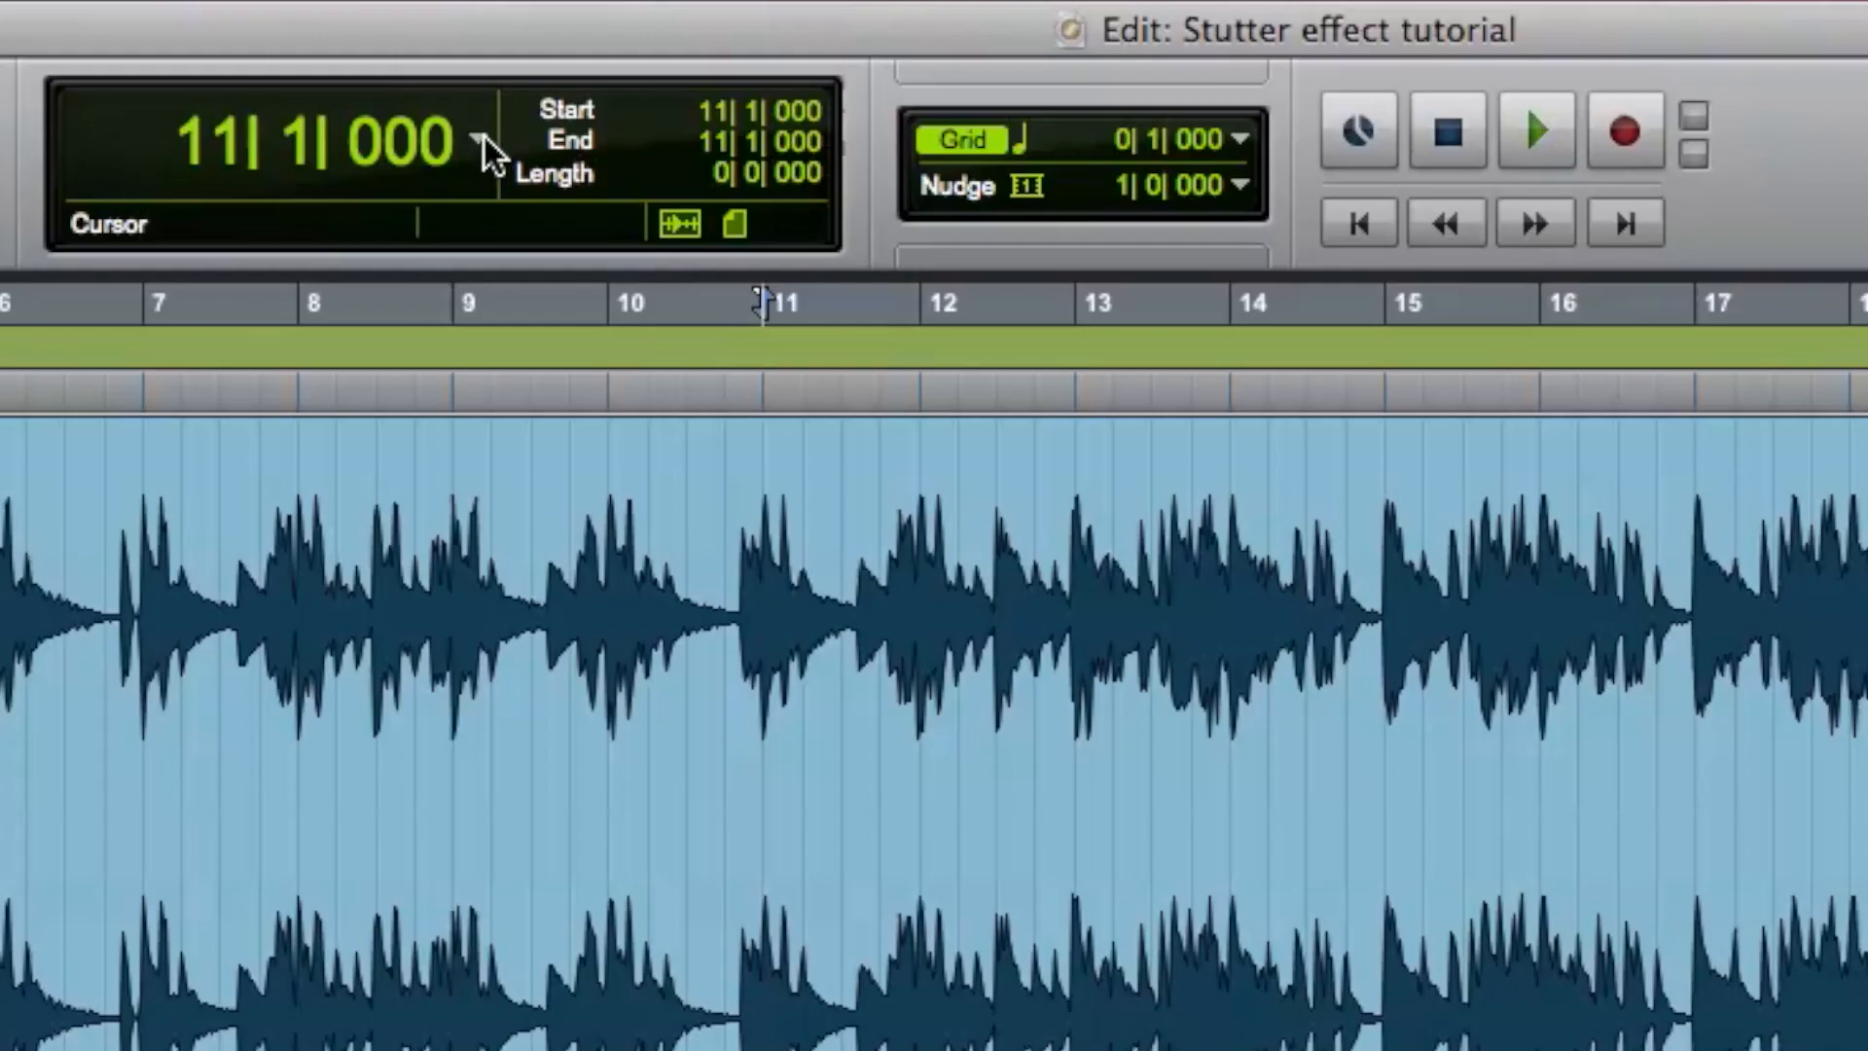
click(483, 142)
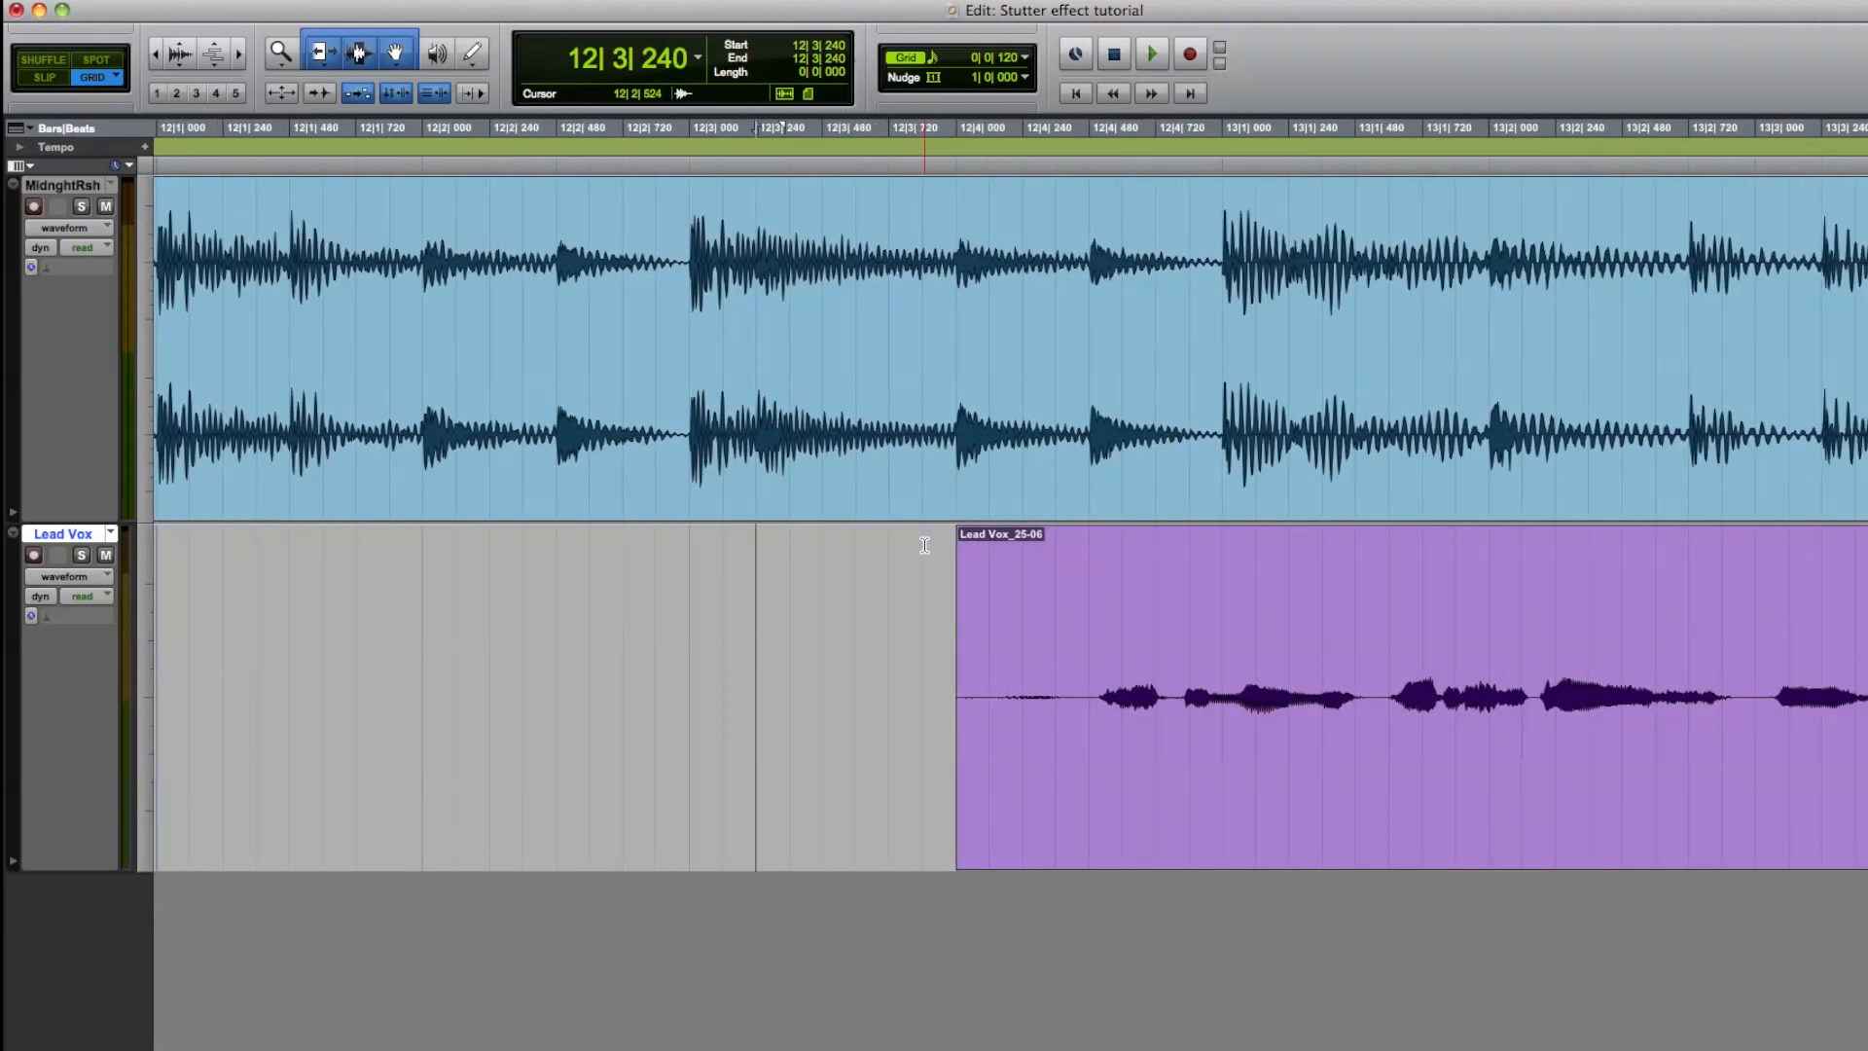
Copy and paste one grid slice of the Lead Vox's first word to make it stutter.
click(1148, 55)
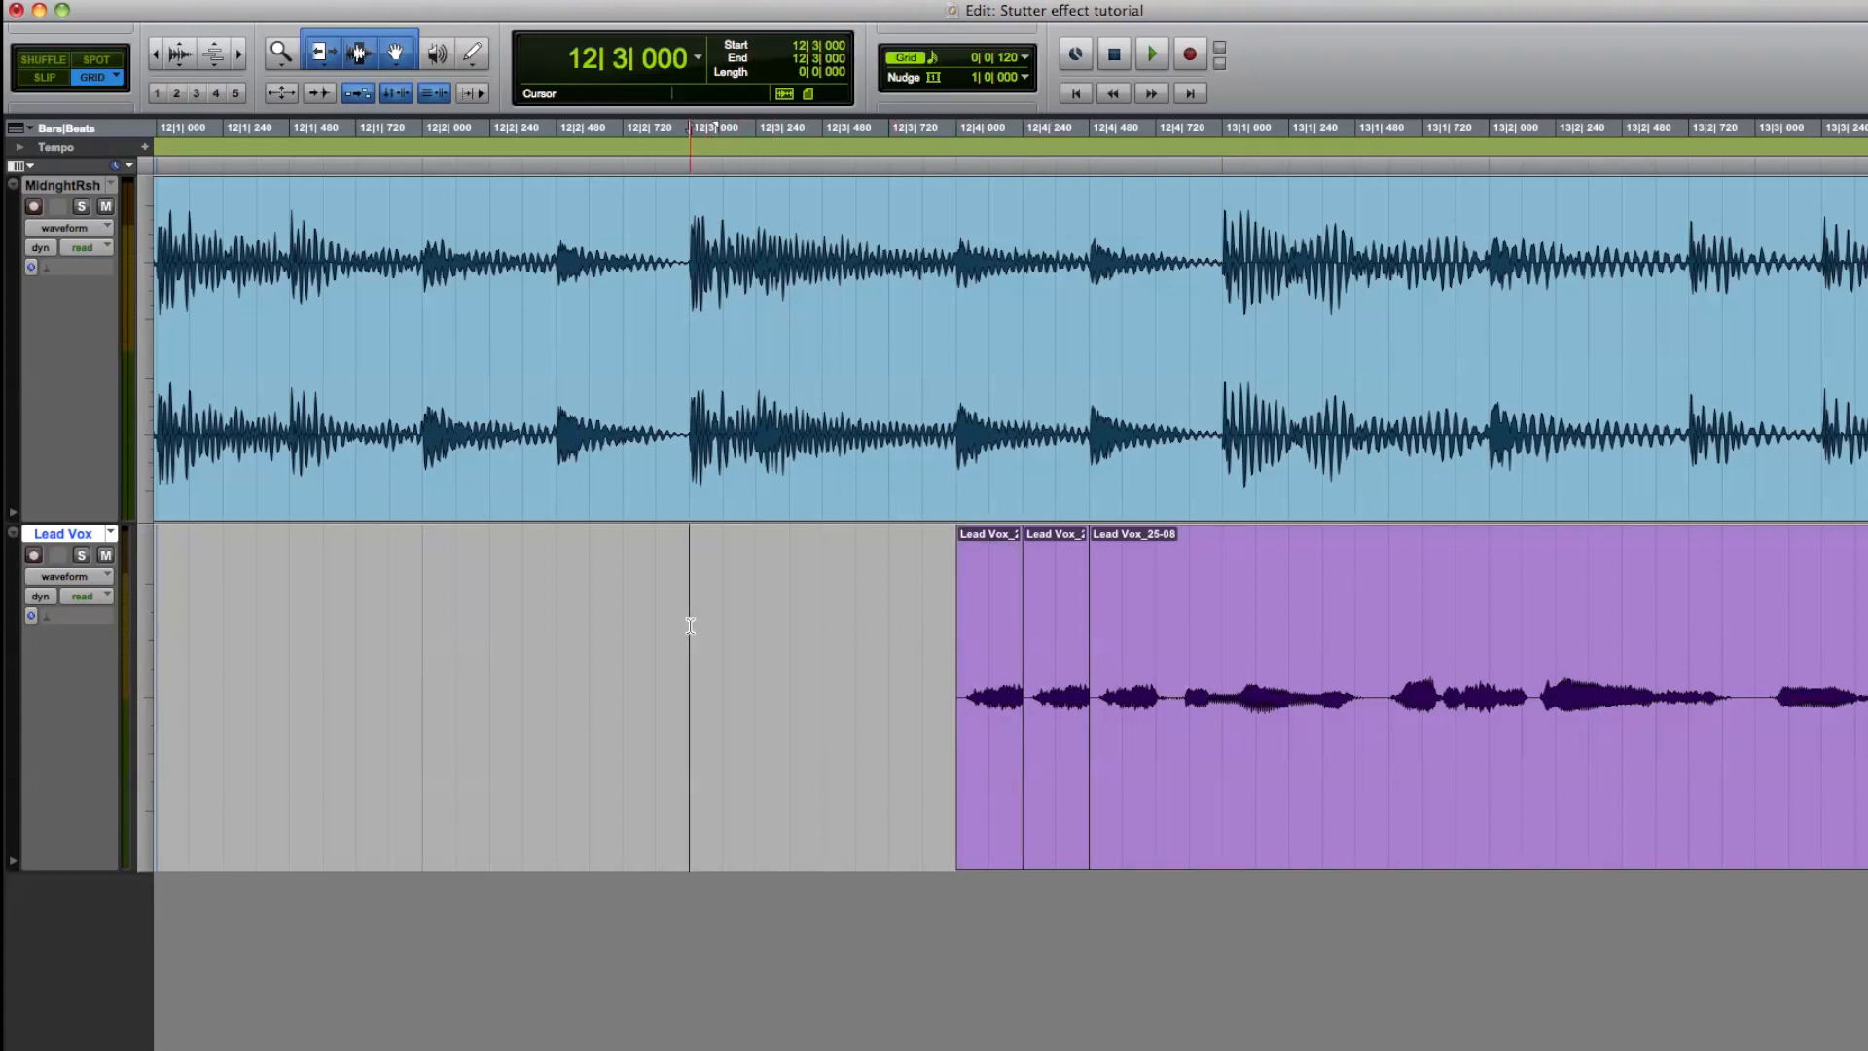
Select the stutter slices and bring up the Fades dialog for an equal-power fade-in.
click(1148, 54)
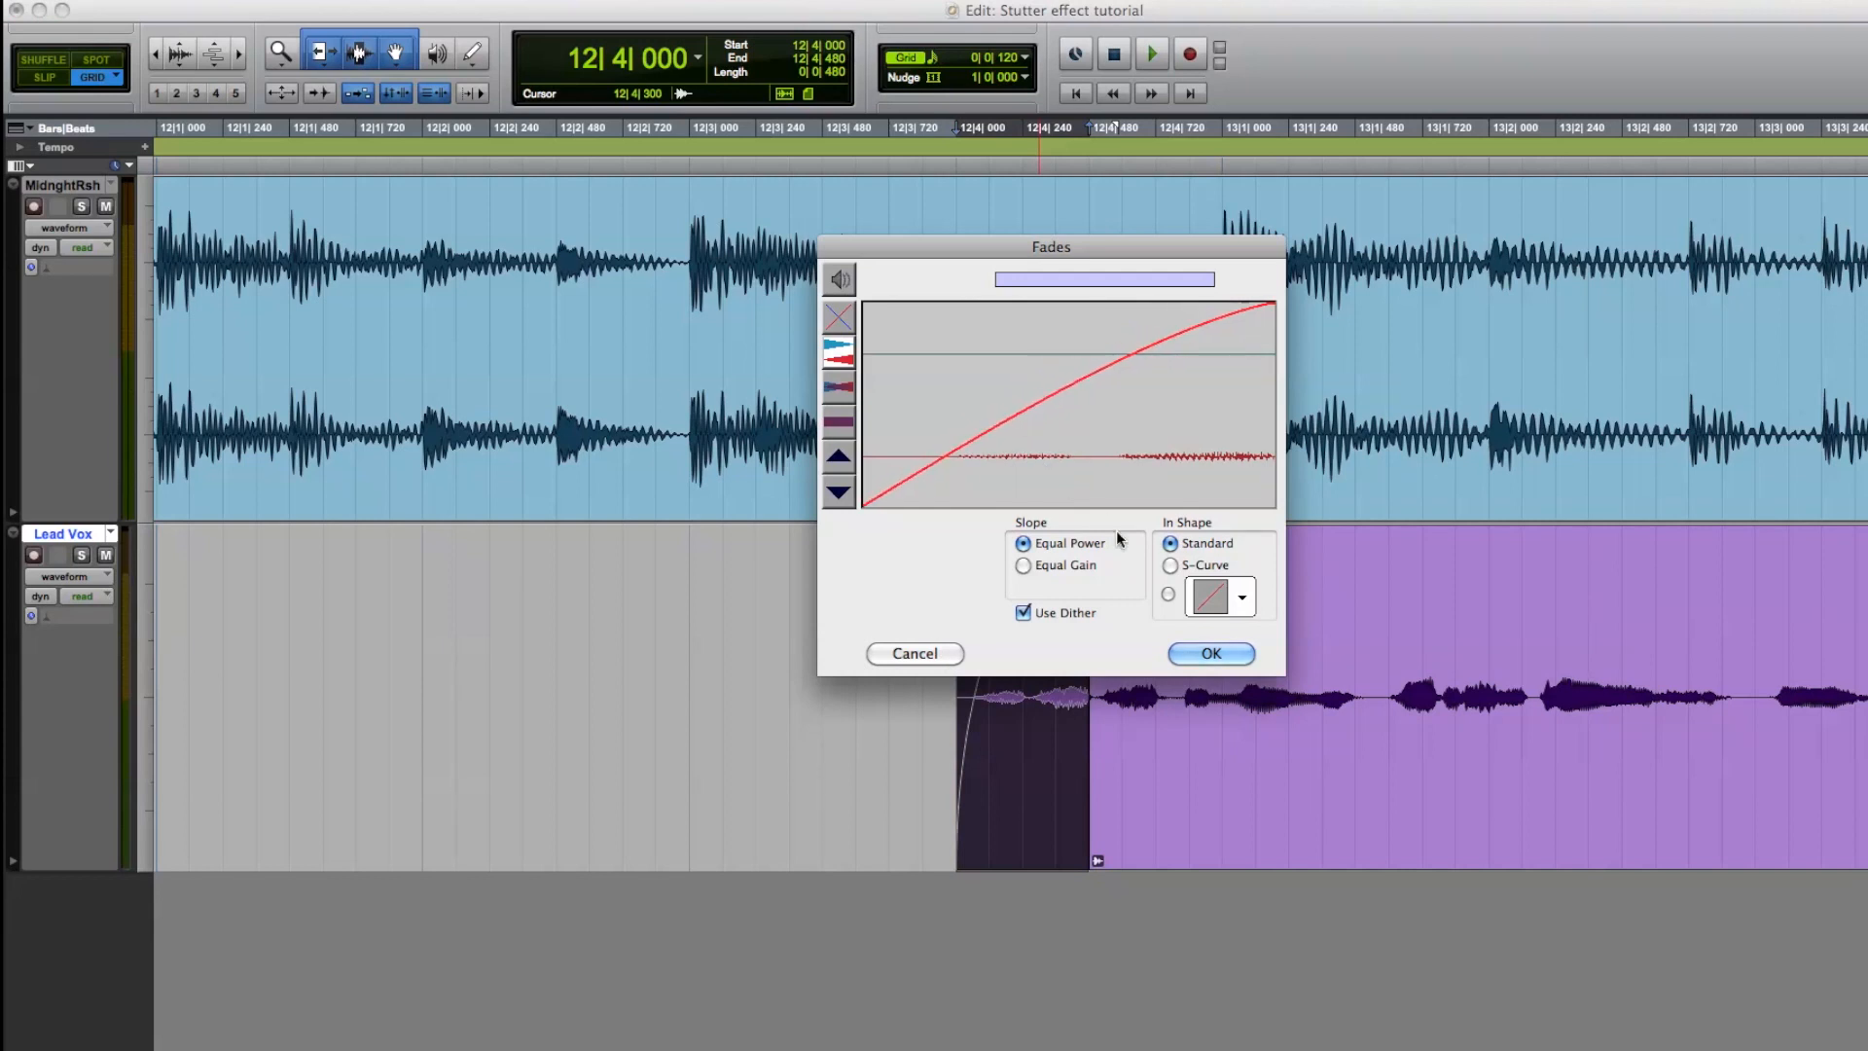
Apply the fade-in across the opening slices, group them into one clip, and deselect.
click(1209, 653)
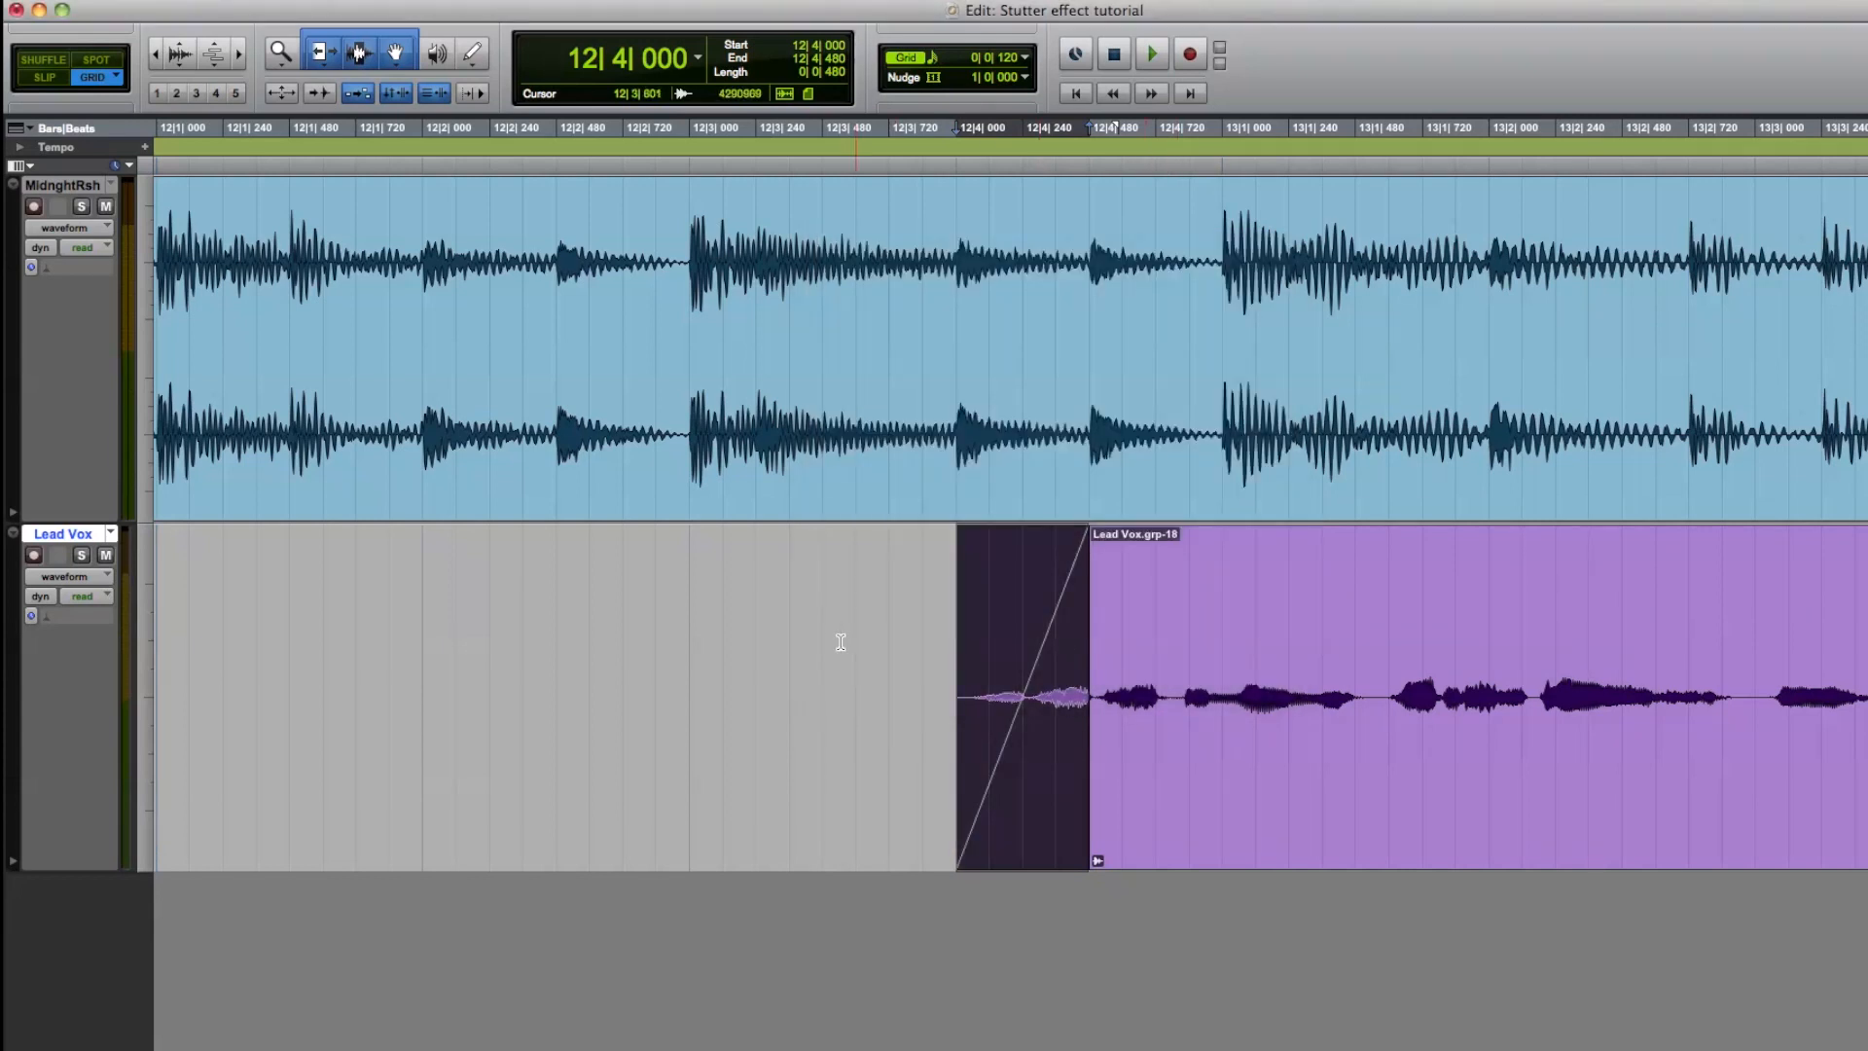
click(1150, 55)
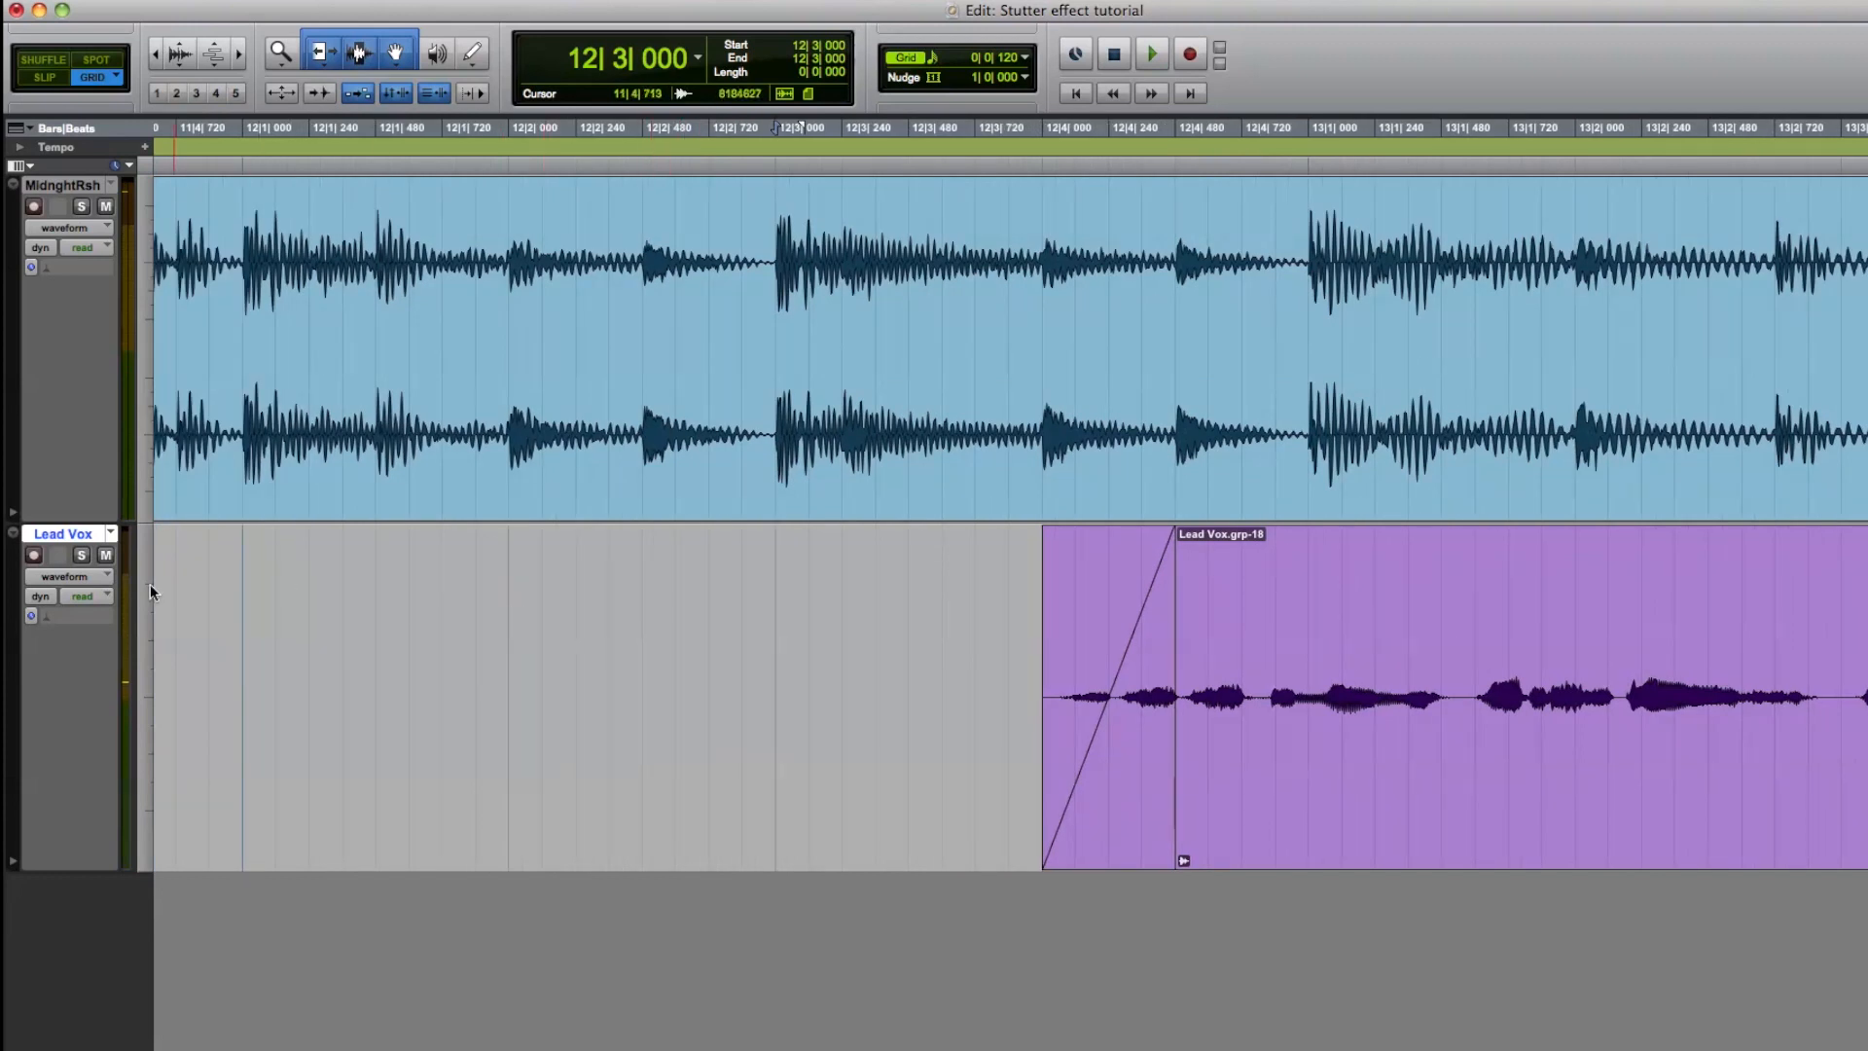
Show the Lead Vox pan automation and play back the stuttered vocal intro.
click(62, 576)
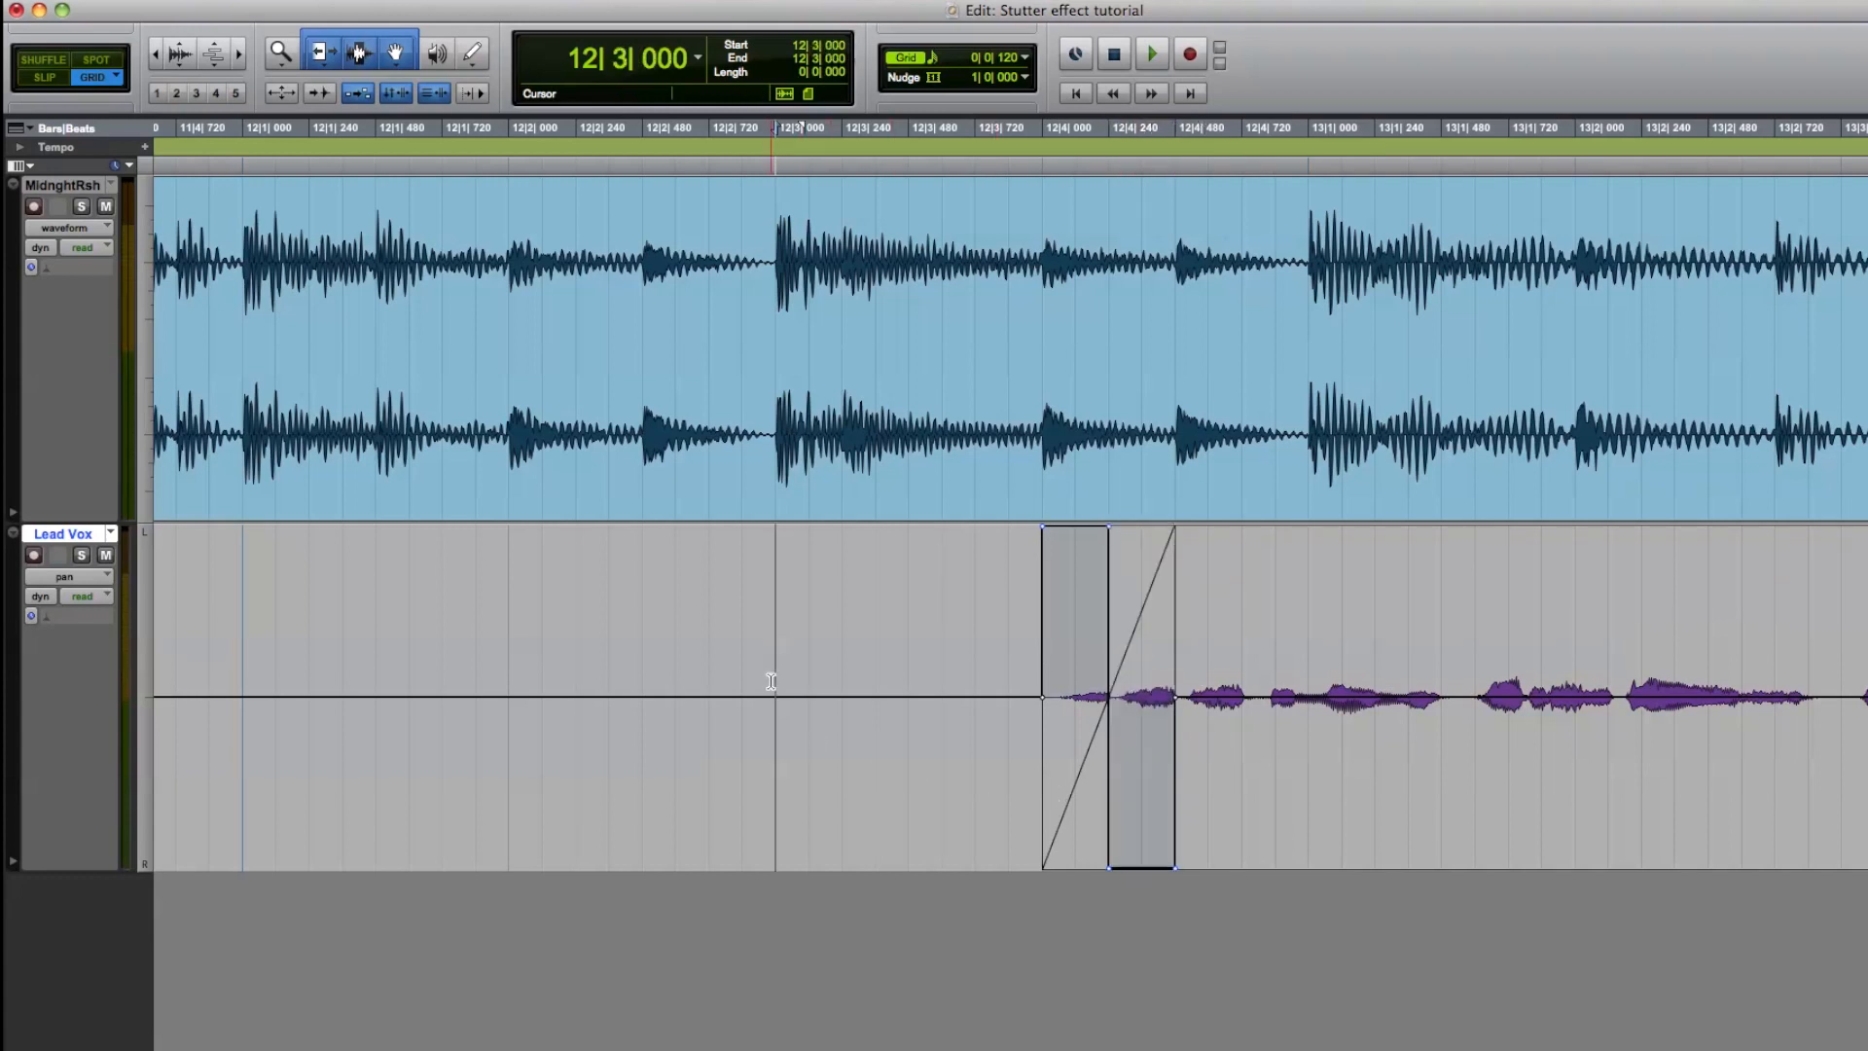
click(1148, 55)
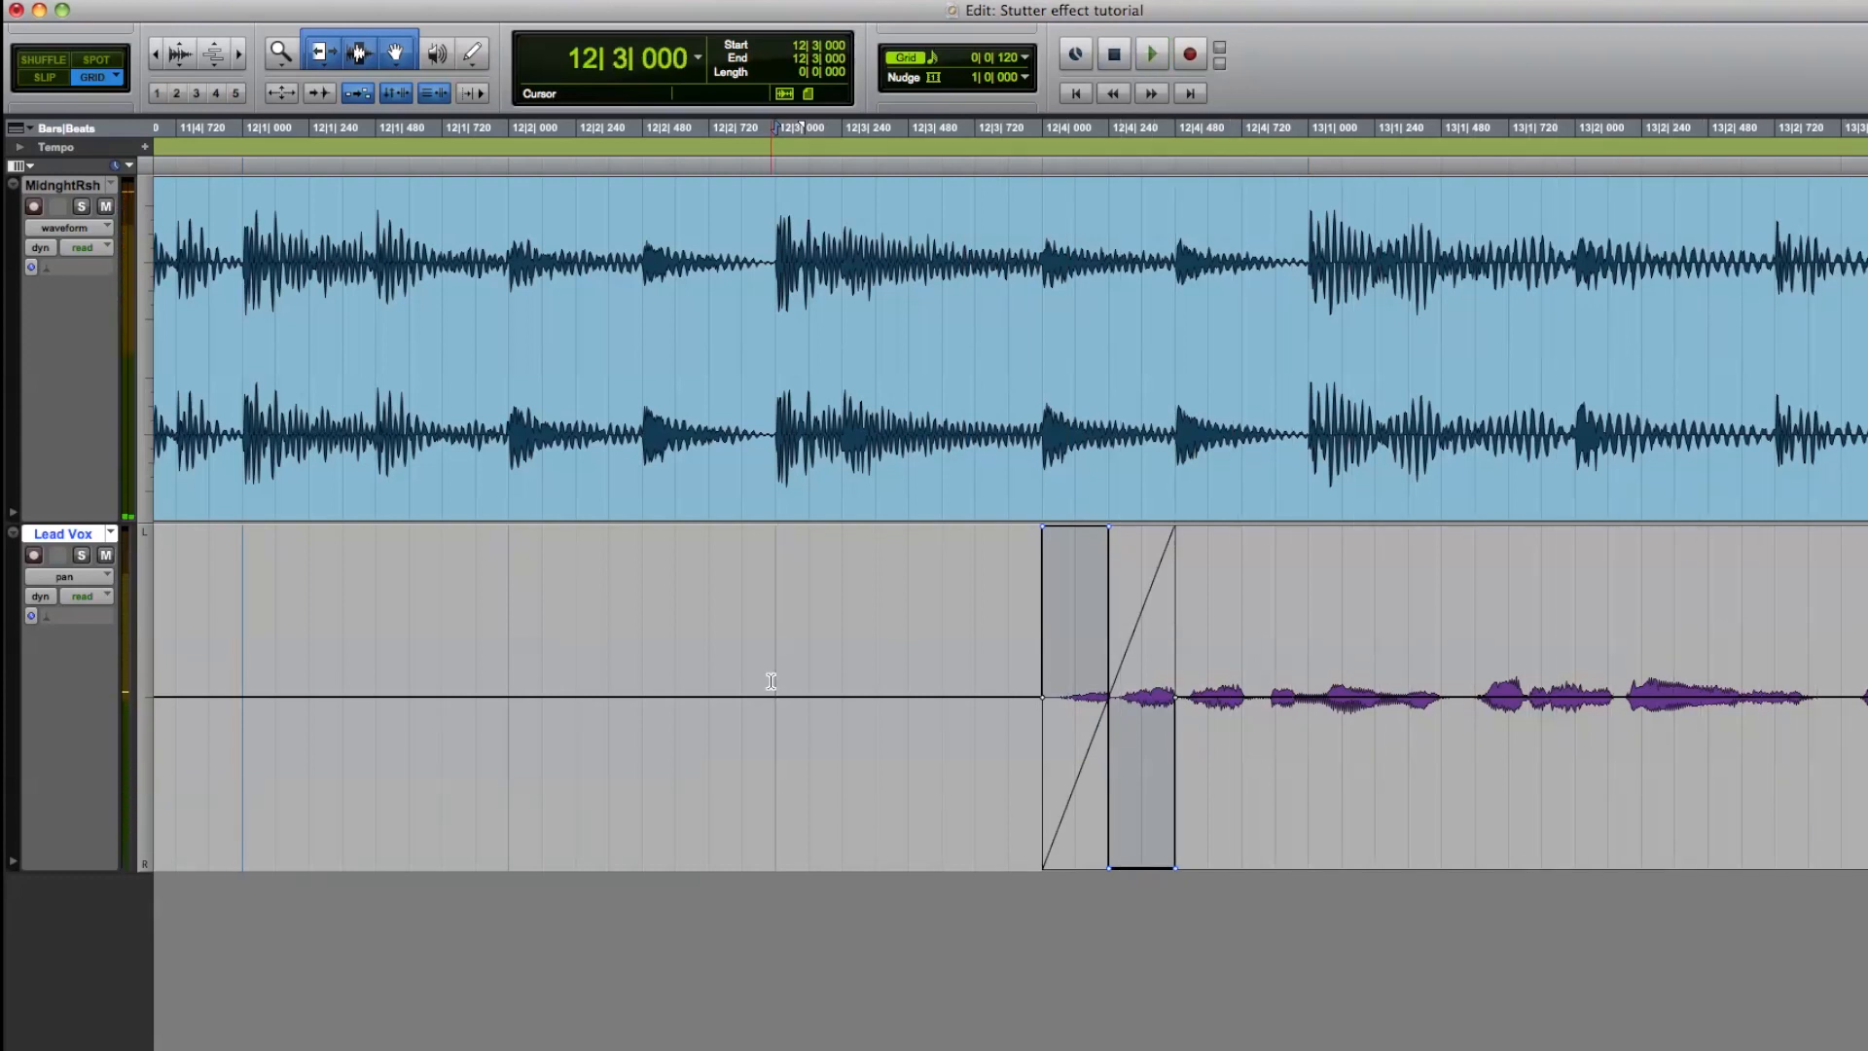
click(1148, 55)
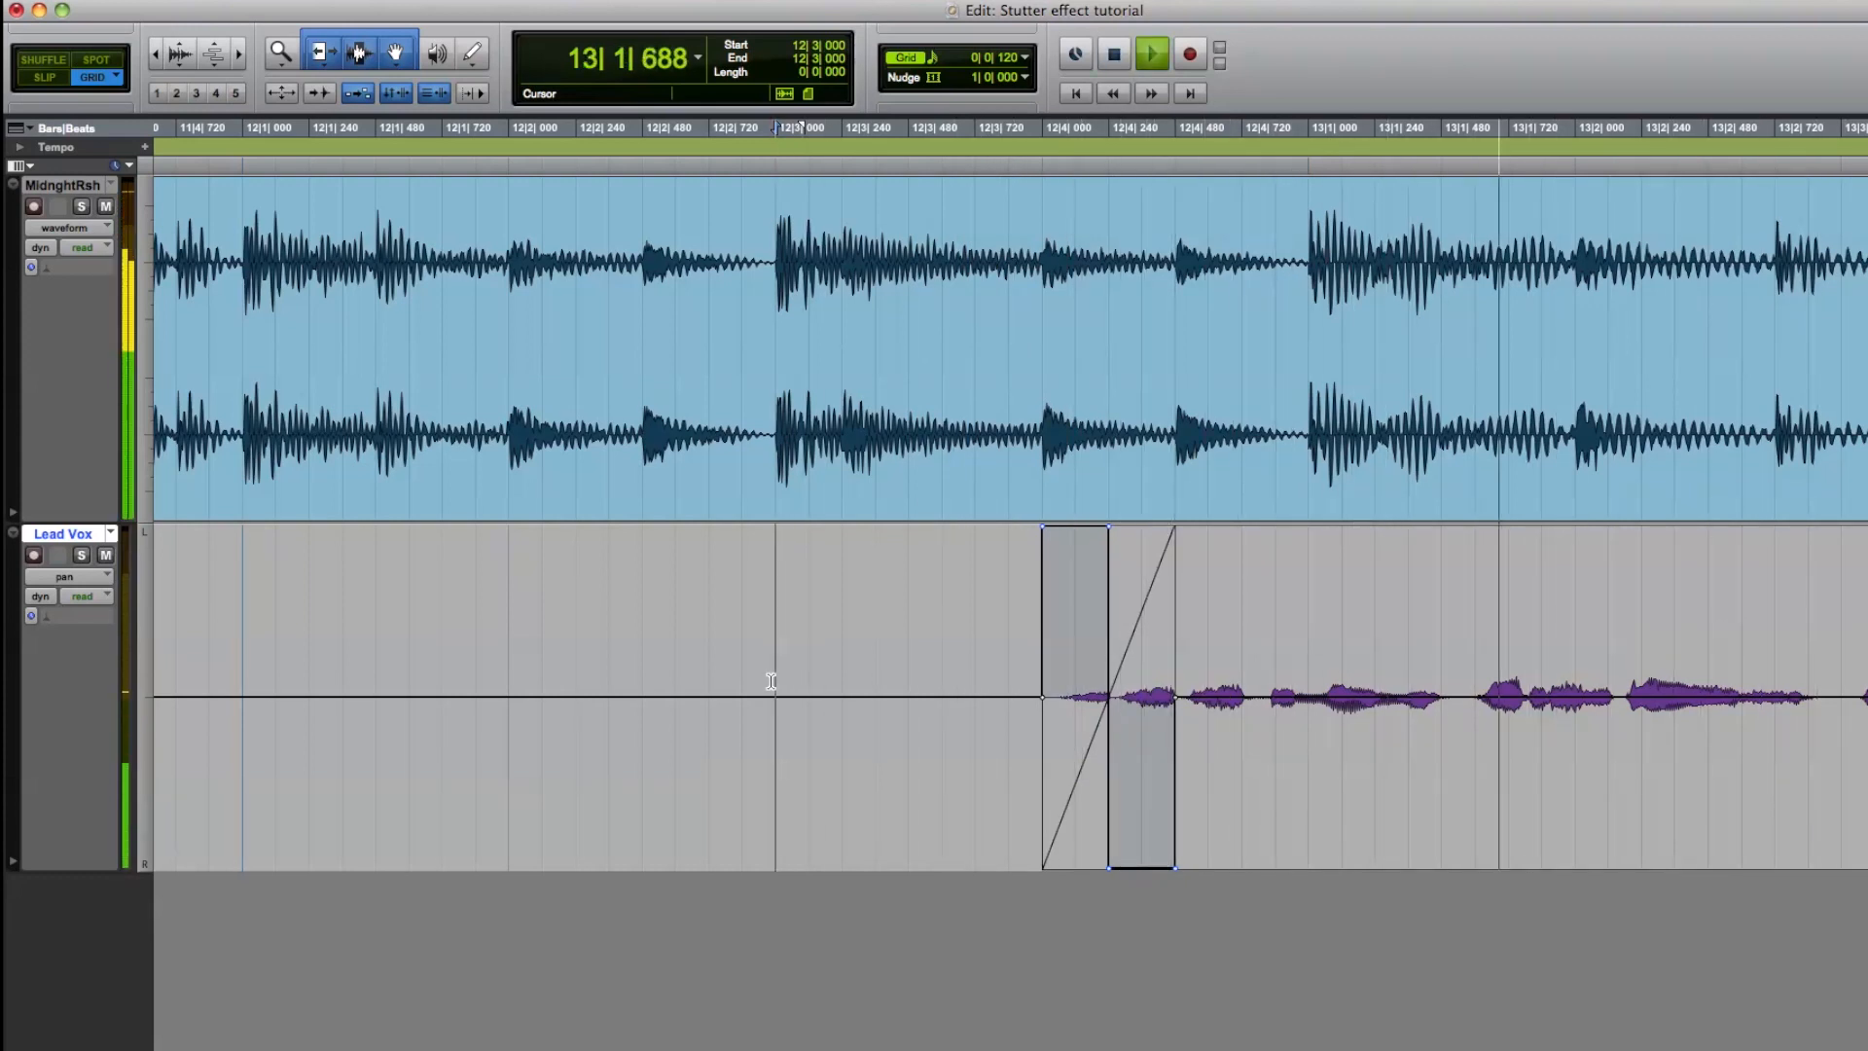